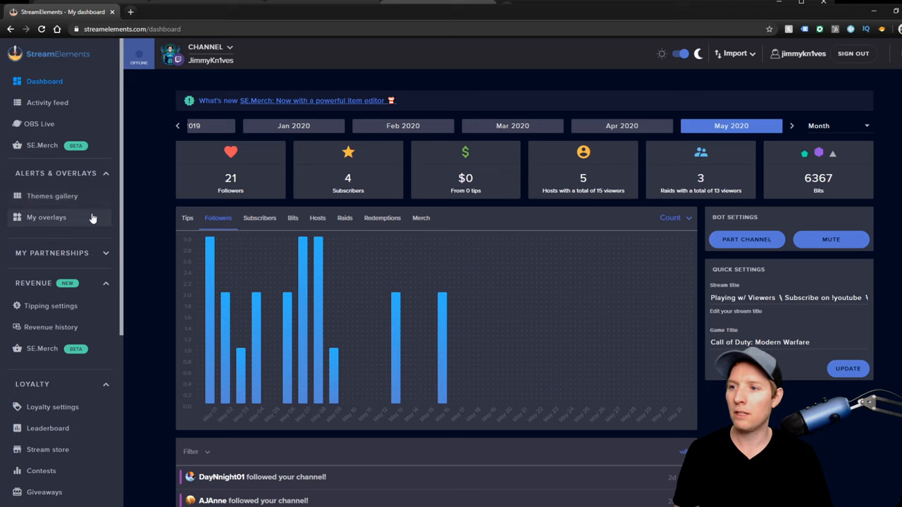
Show My overlays and start editing the Alert Box overlay.
{"action": "left_click", "coordinate": [46, 217]}
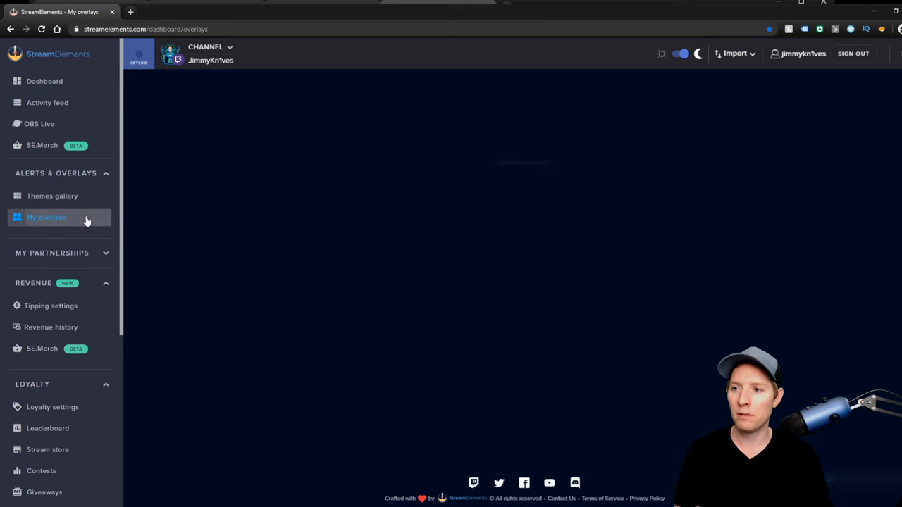
{"action": "left_click", "coordinate": [46, 217]}
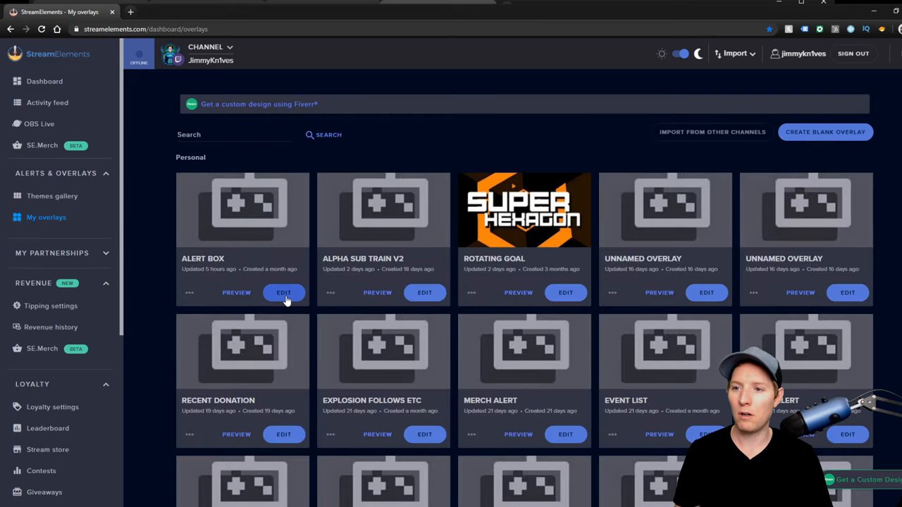
{"action": "mouse_move", "coordinate": [308, 305]}
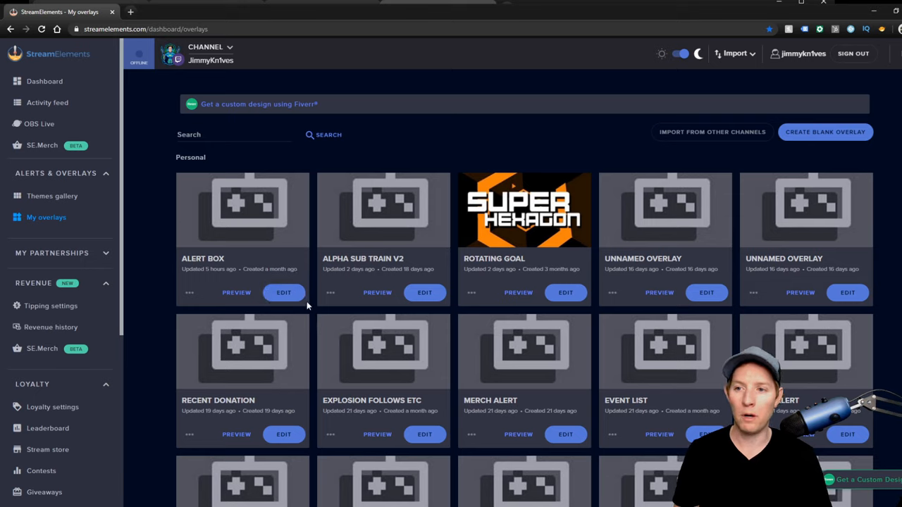
{"action": "mouse_move", "coordinate": [294, 281]}
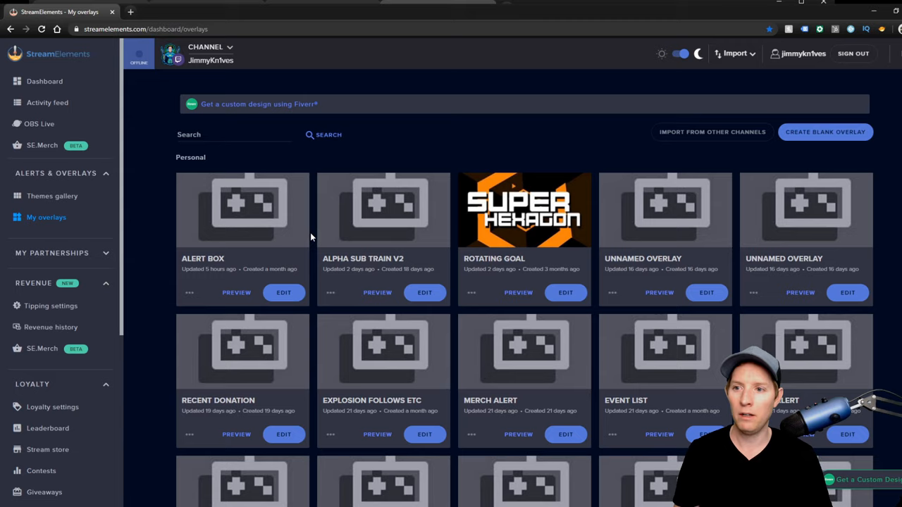
{"action": "left_click", "coordinate": [283, 293]}
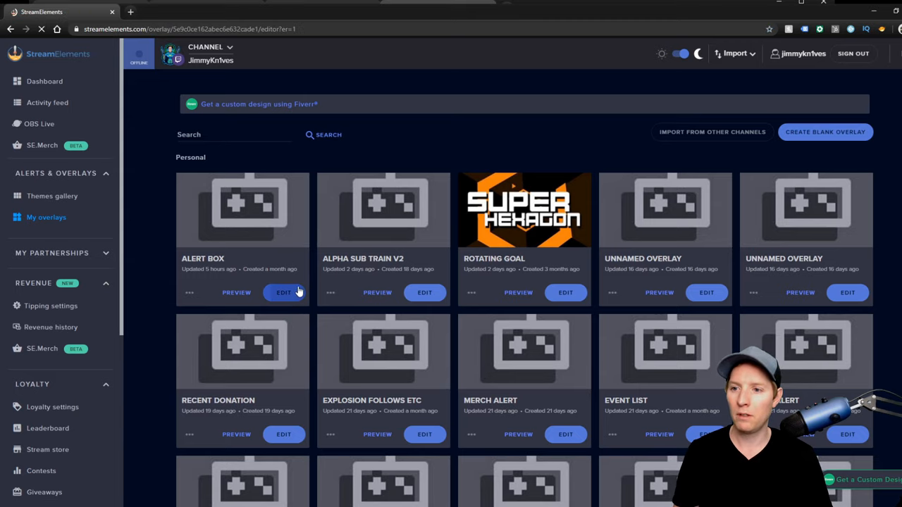
Select the AlertBox 1 layer and expand its Settings to list the alert types.
{"action": "left_click", "coordinate": [284, 293]}
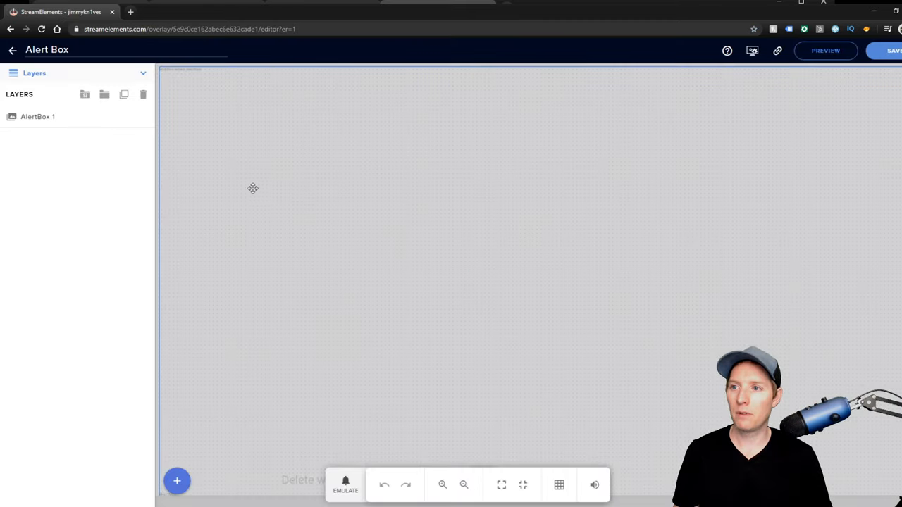
{"action": "left_click", "coordinate": [35, 117]}
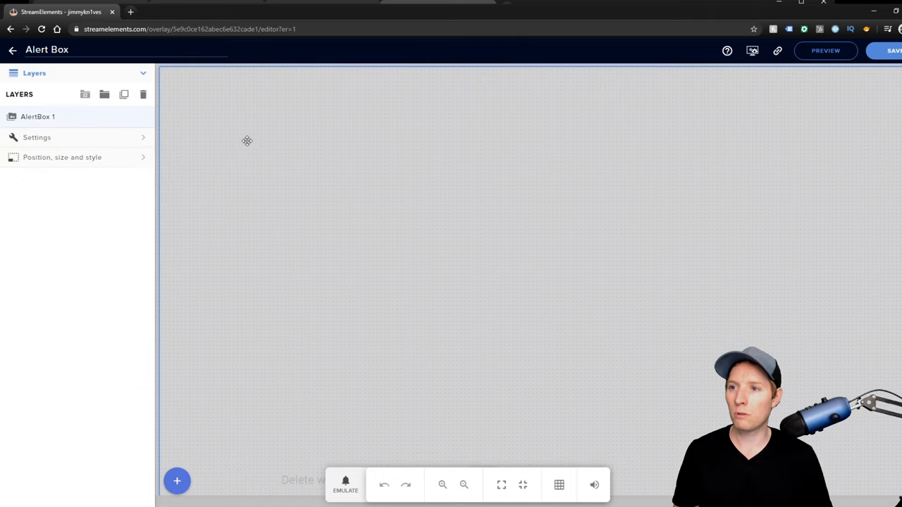
{"action": "mouse_move", "coordinate": [169, 128]}
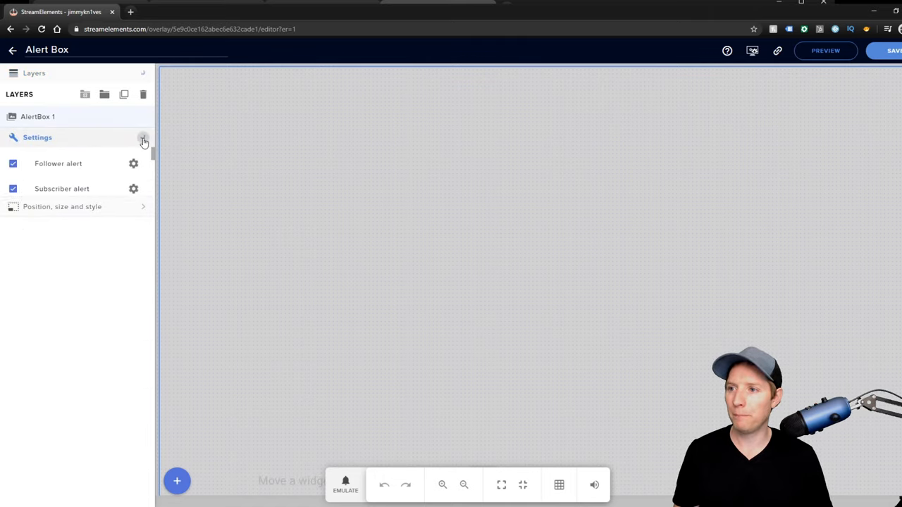
{"action": "left_click", "coordinate": [143, 139]}
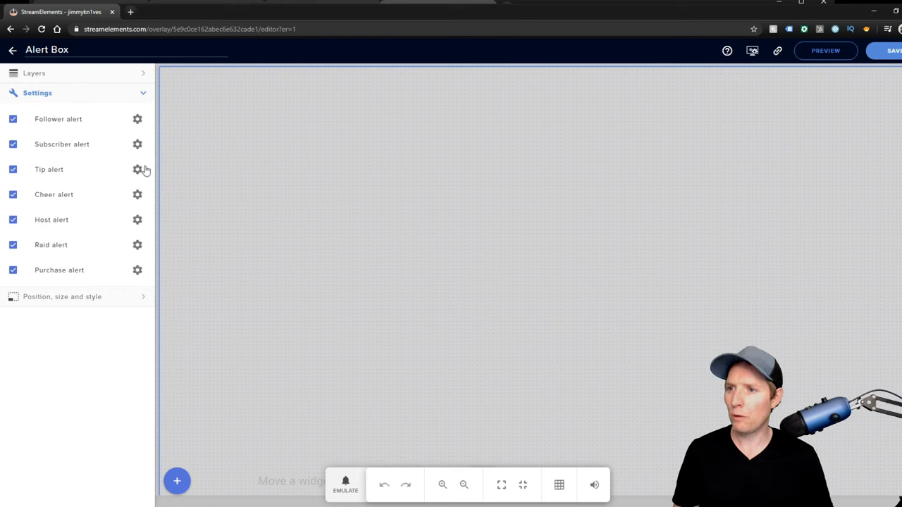
{"action": "mouse_move", "coordinate": [137, 119]}
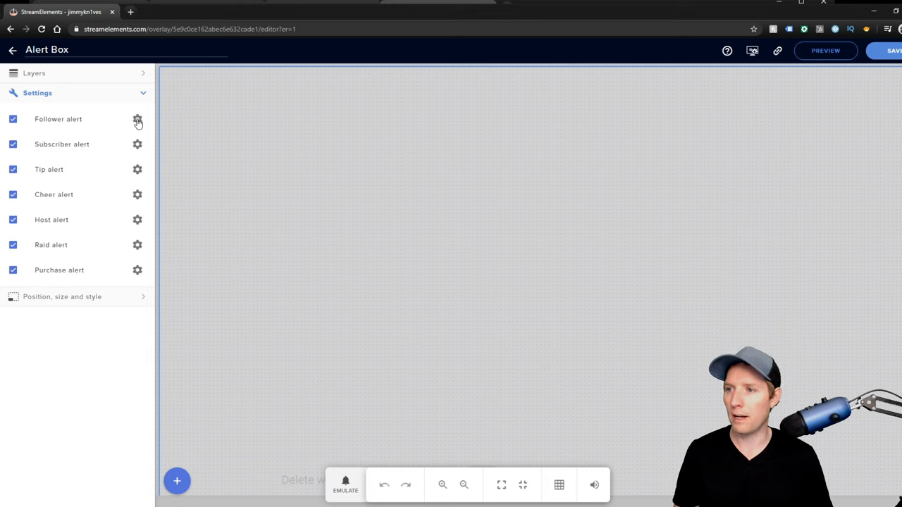
Review and close the follower alert's advanced settings, then open the subscriber alert's.
{"action": "left_click", "coordinate": [138, 121]}
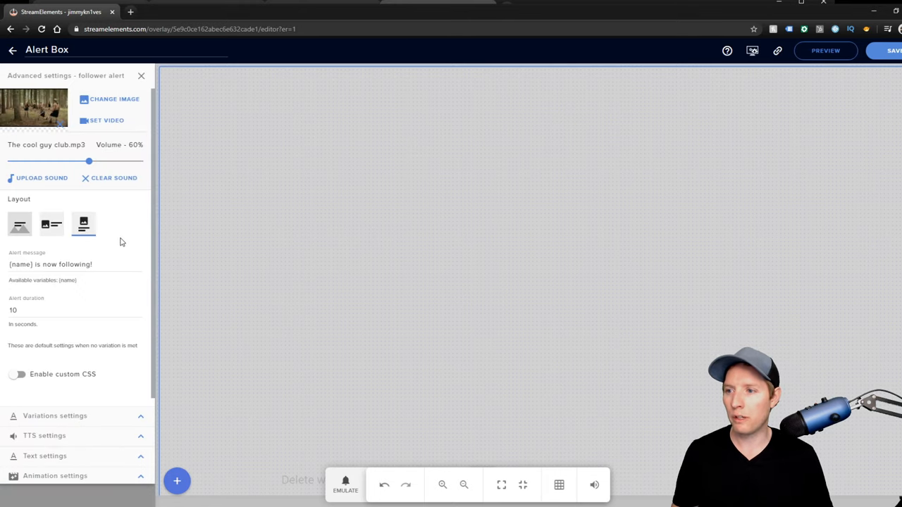
{"action": "left_click", "coordinate": [49, 417]}
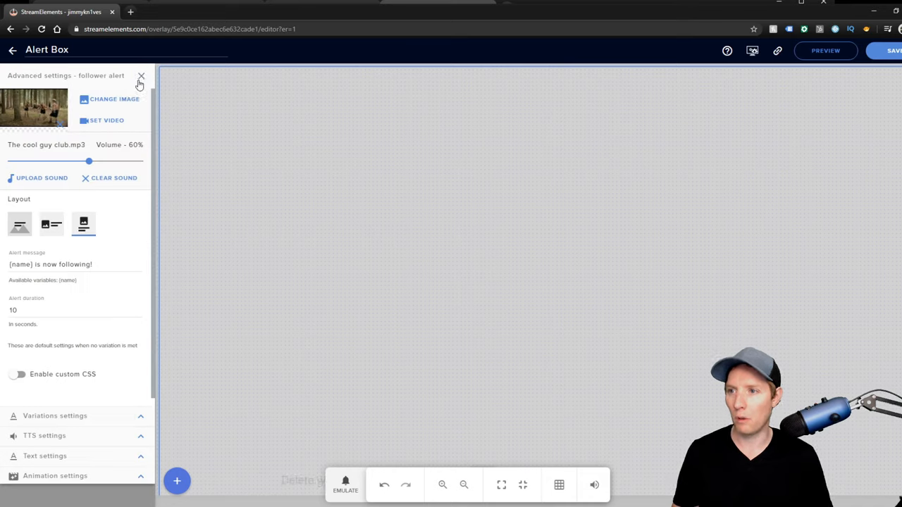
{"action": "left_click", "coordinate": [141, 76]}
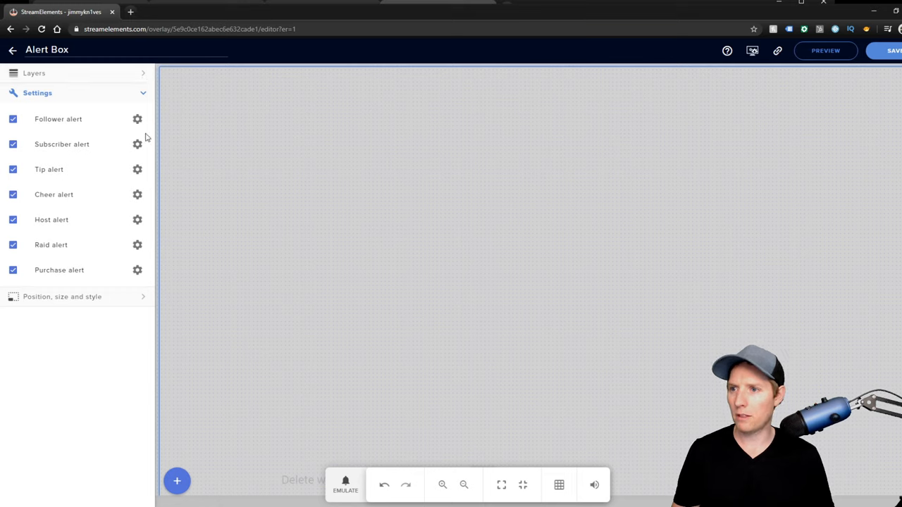
{"action": "left_click", "coordinate": [138, 144]}
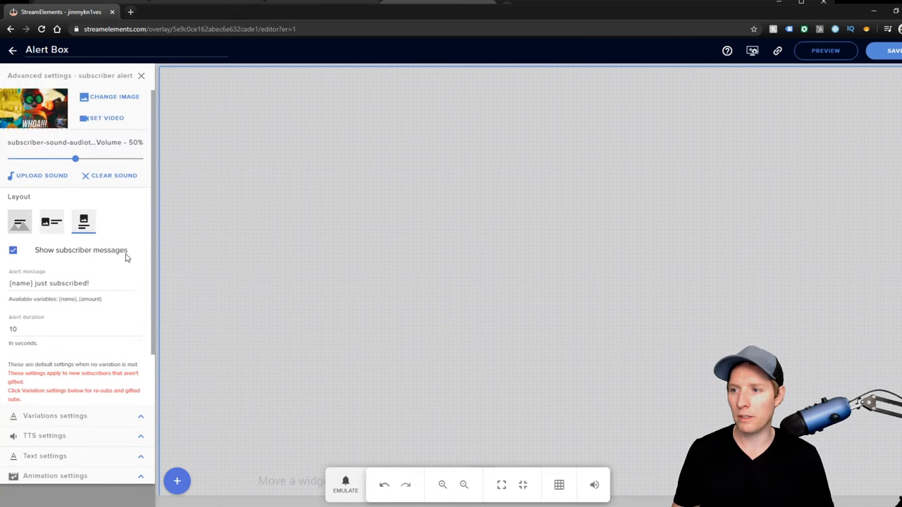
Look through the subscriber alert's advanced settings, then close that panel.
{"action": "left_click", "coordinate": [50, 416]}
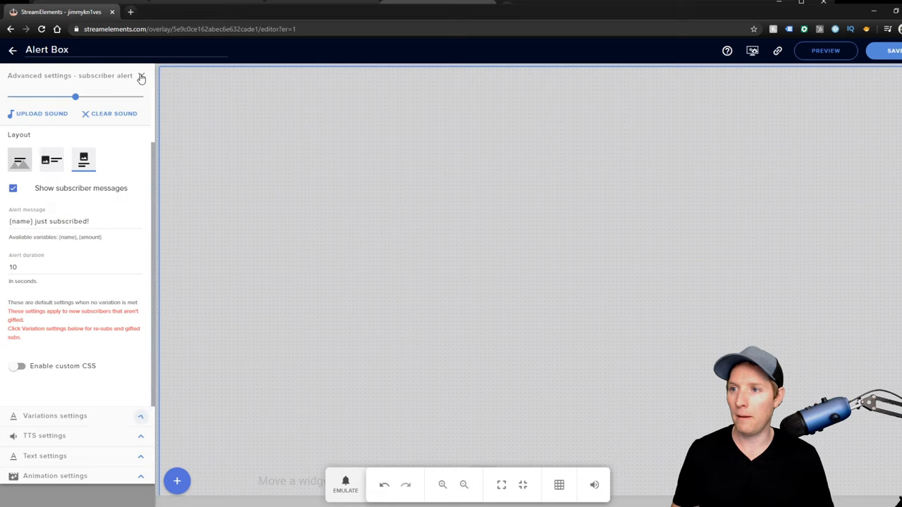
{"action": "left_click", "coordinate": [142, 77]}
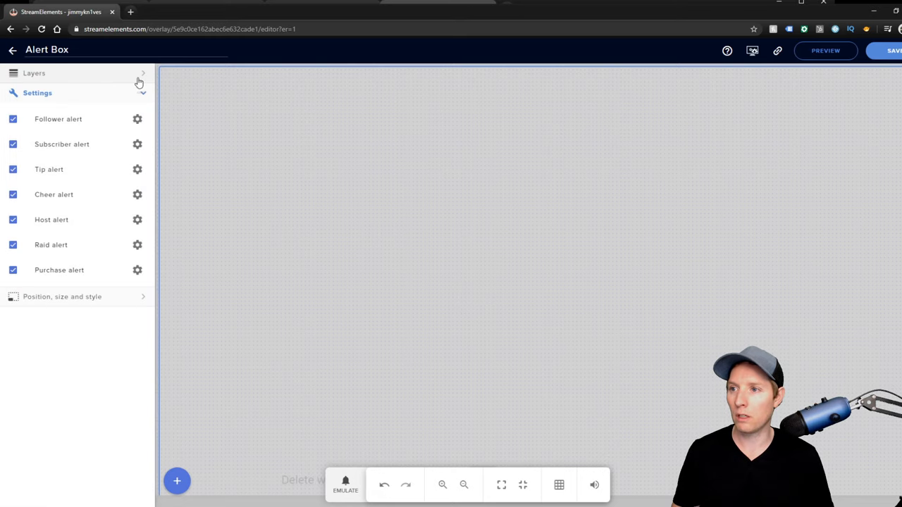
{"action": "mouse_move", "coordinate": [136, 174]}
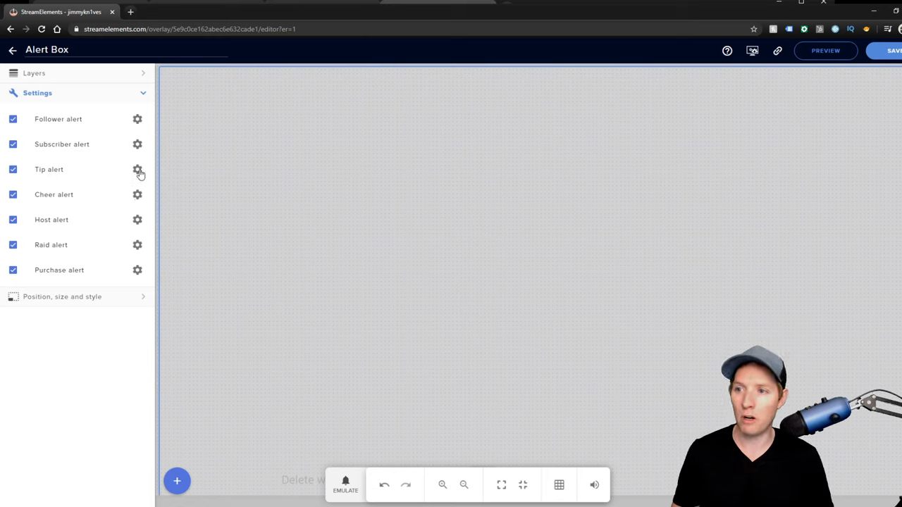
Open the tip alert's advanced settings, scroll through them, and close the panel.
{"action": "left_click", "coordinate": [137, 170]}
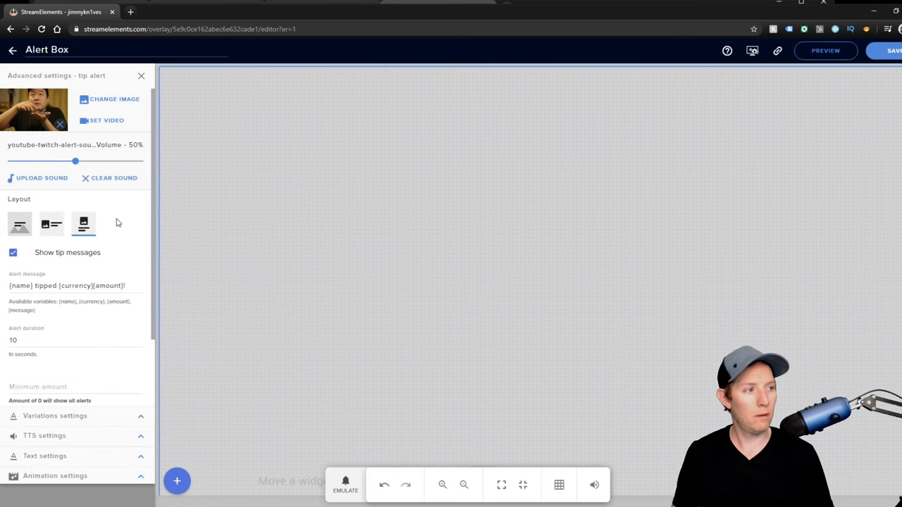
{"action": "scroll", "scroll_direction": "down", "scroll_amount": 3}
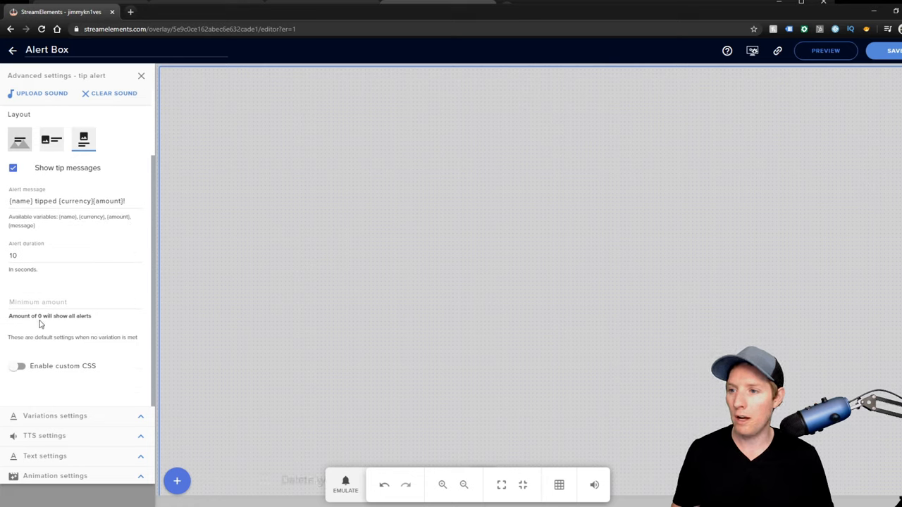
{"action": "mouse_move", "coordinate": [84, 334]}
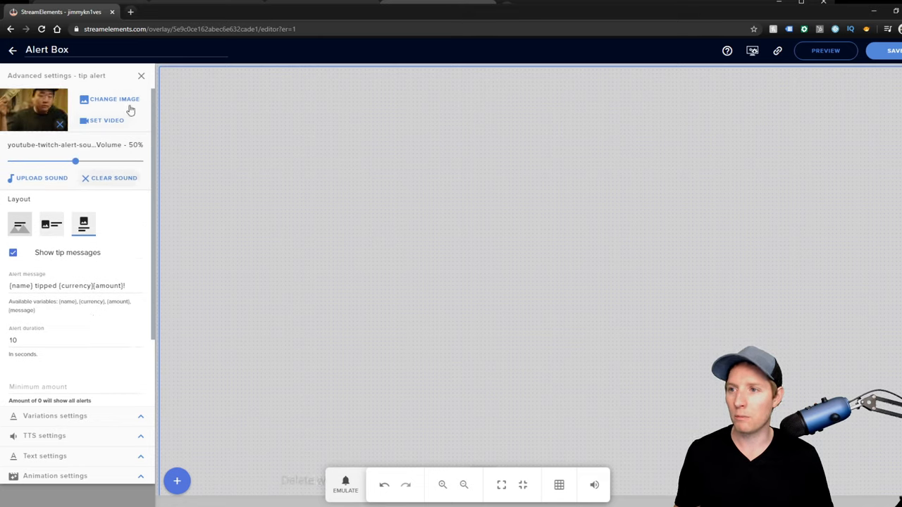
{"action": "scroll", "scroll_direction": "down", "scroll_amount": 3}
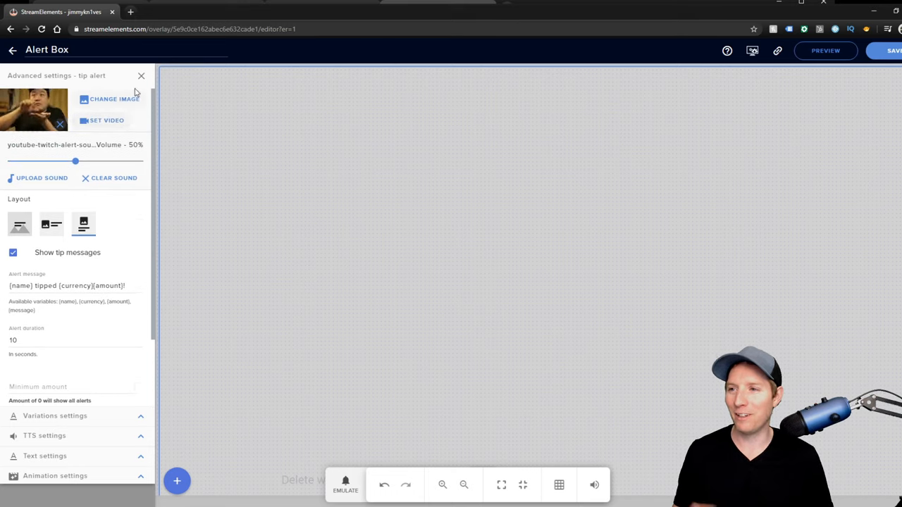
{"action": "mouse_move", "coordinate": [141, 75]}
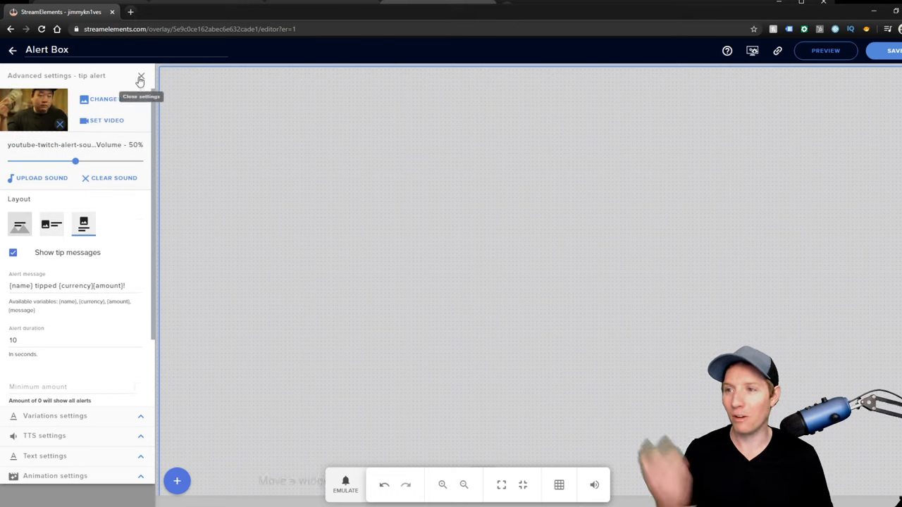
{"action": "left_click", "coordinate": [141, 76]}
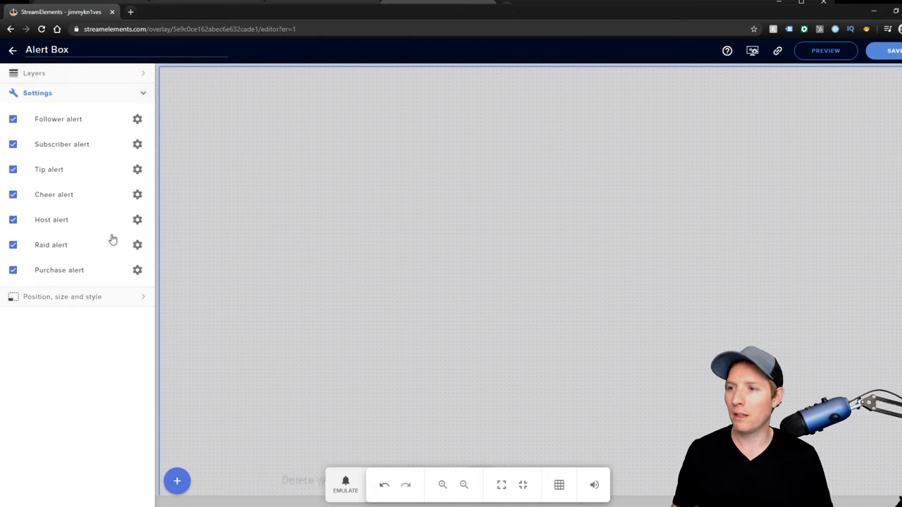
{"action": "left_click", "coordinate": [137, 220]}
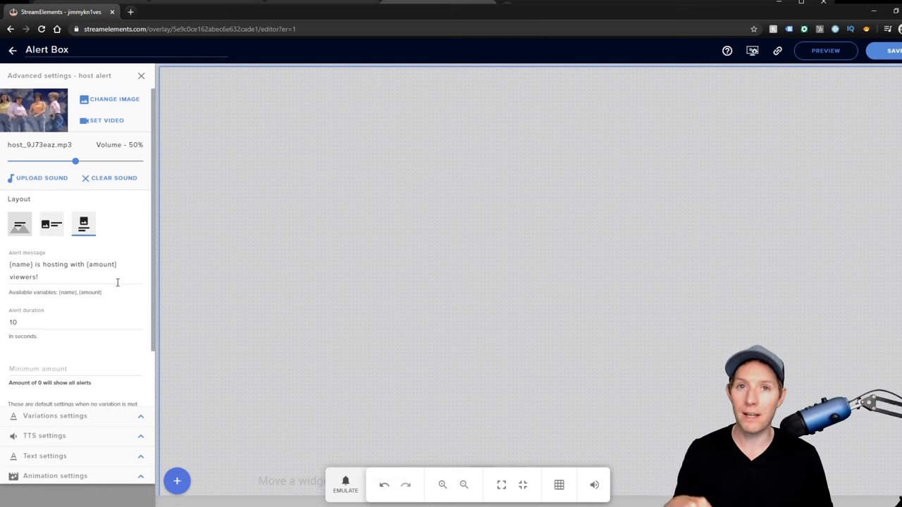
{"action": "scroll", "scroll_direction": "down", "scroll_amount": 3}
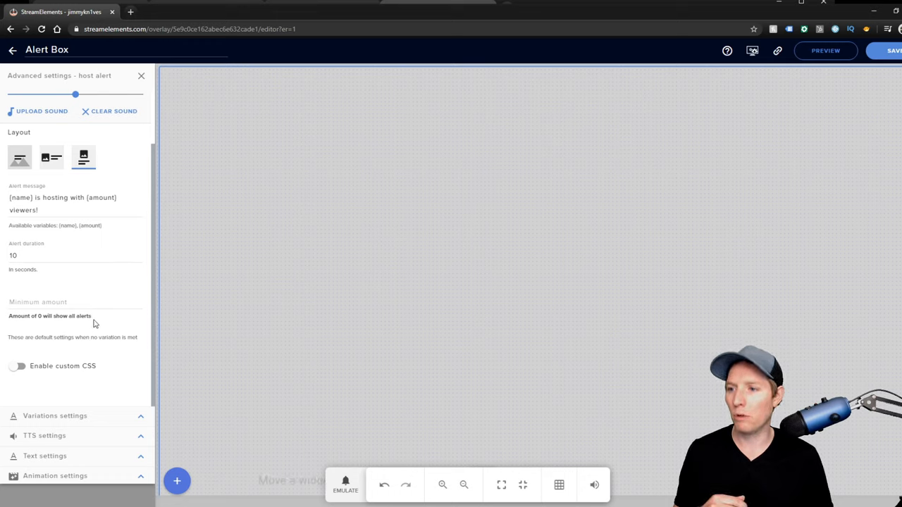
{"action": "mouse_move", "coordinate": [98, 326]}
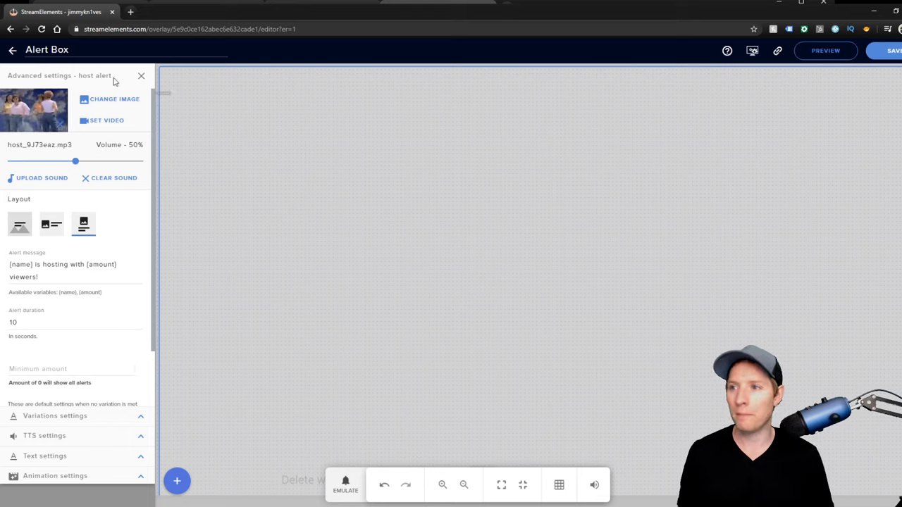
{"action": "left_click", "coordinate": [163, 76]}
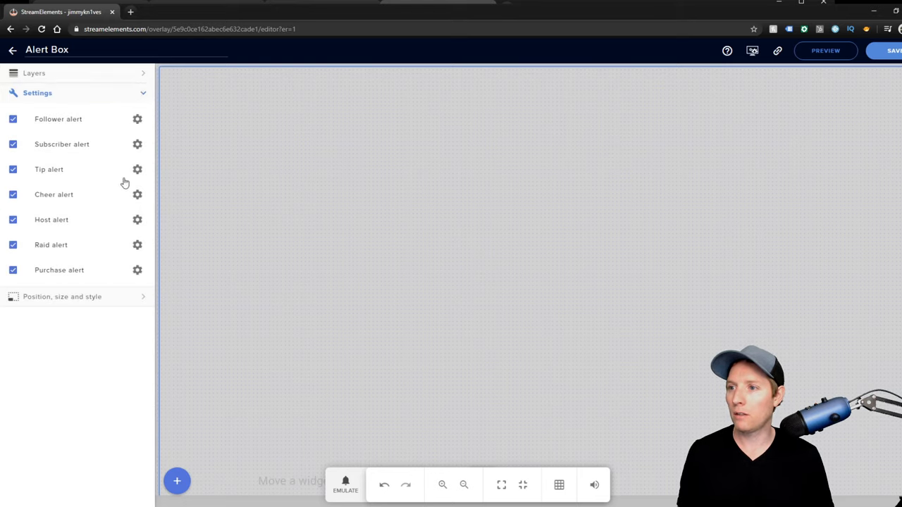
{"action": "left_click", "coordinate": [137, 195]}
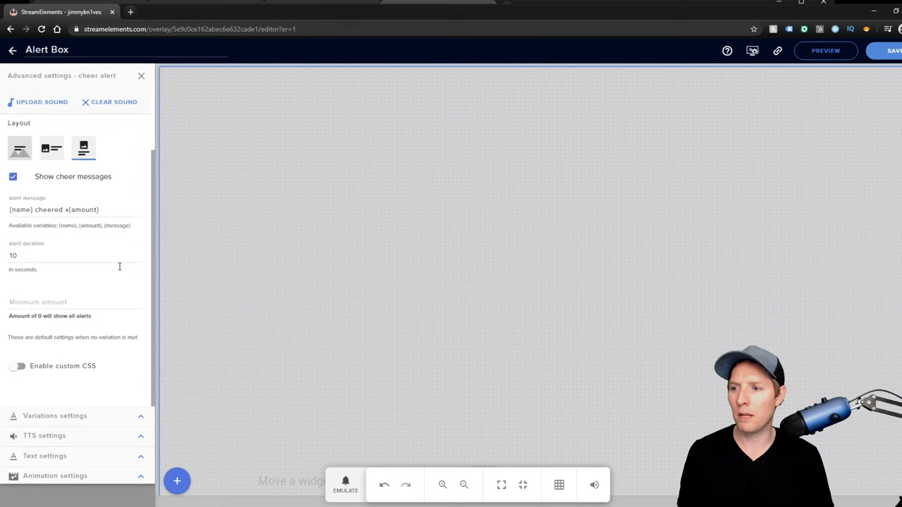
{"action": "mouse_move", "coordinate": [85, 329]}
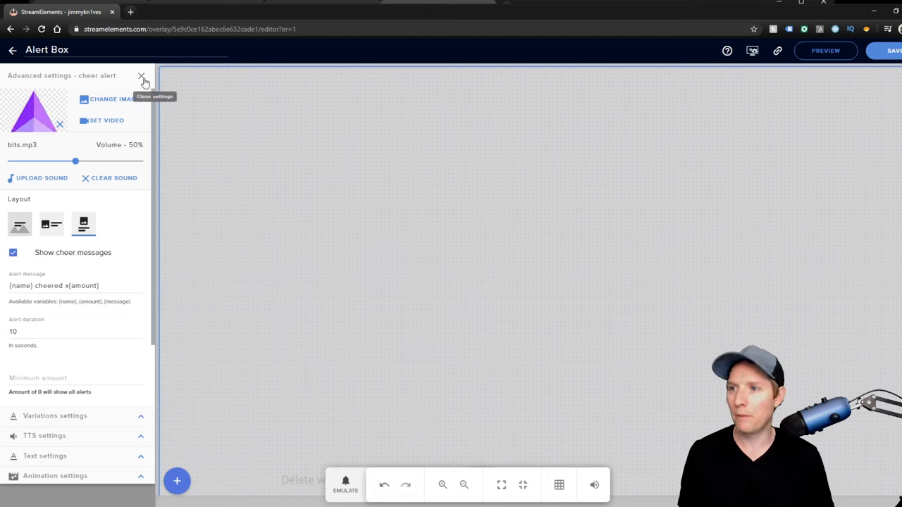
{"action": "left_click", "coordinate": [144, 77]}
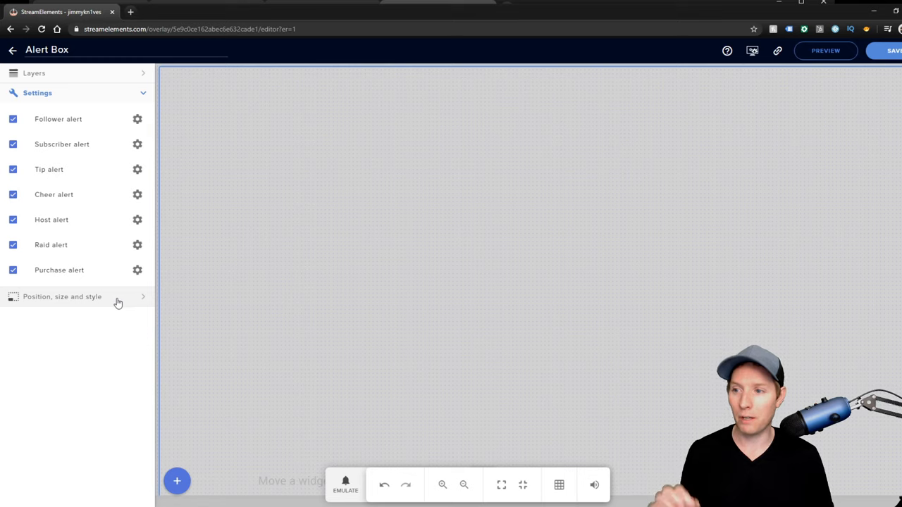
Expand 'Position, size and style' and collapse Settings, showing the 1920×1080 size.
{"action": "left_click", "coordinate": [62, 298]}
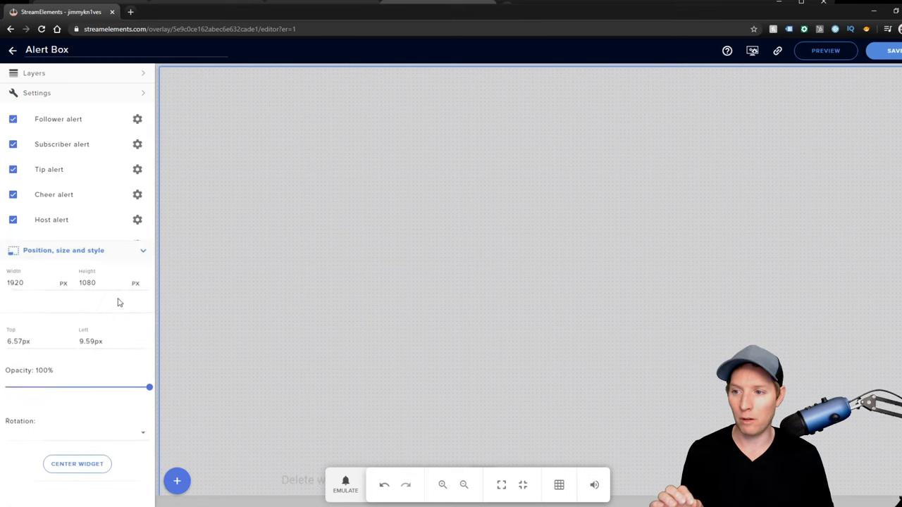
{"action": "left_click", "coordinate": [74, 250]}
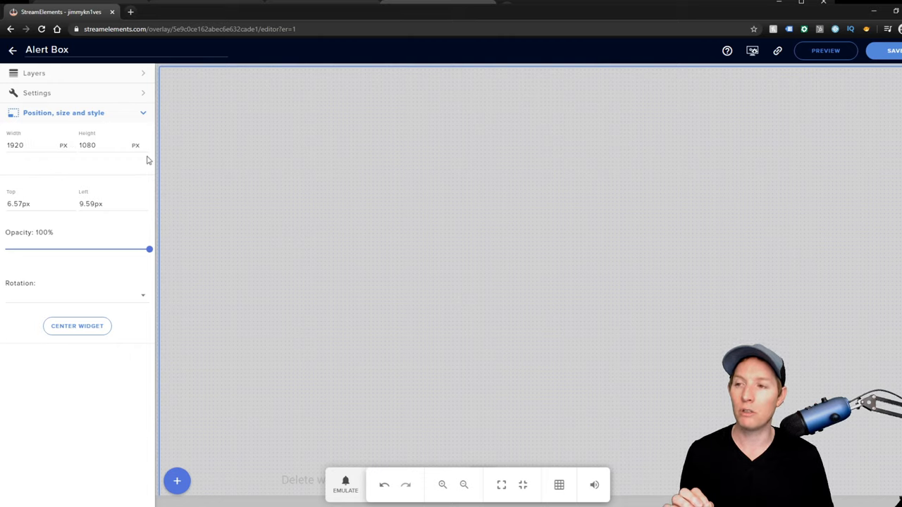
{"action": "mouse_move", "coordinate": [327, 154]}
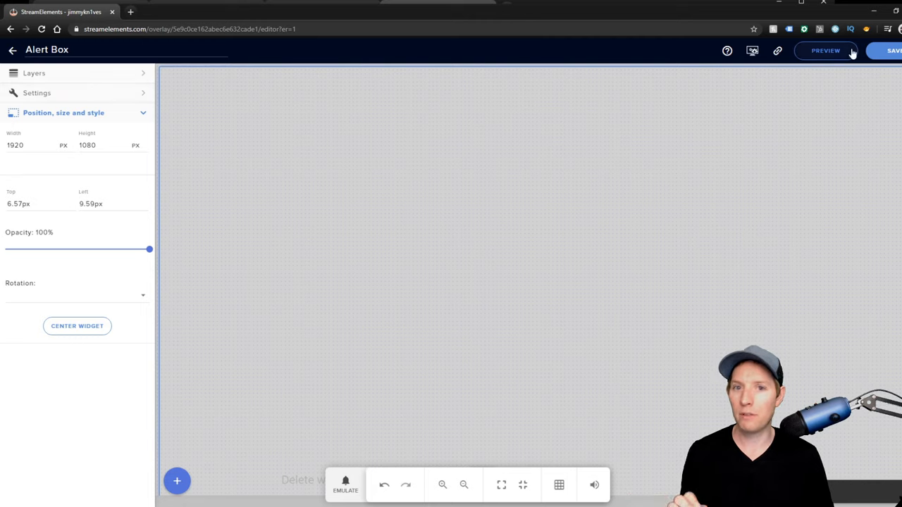
{"action": "mouse_move", "coordinate": [777, 52]}
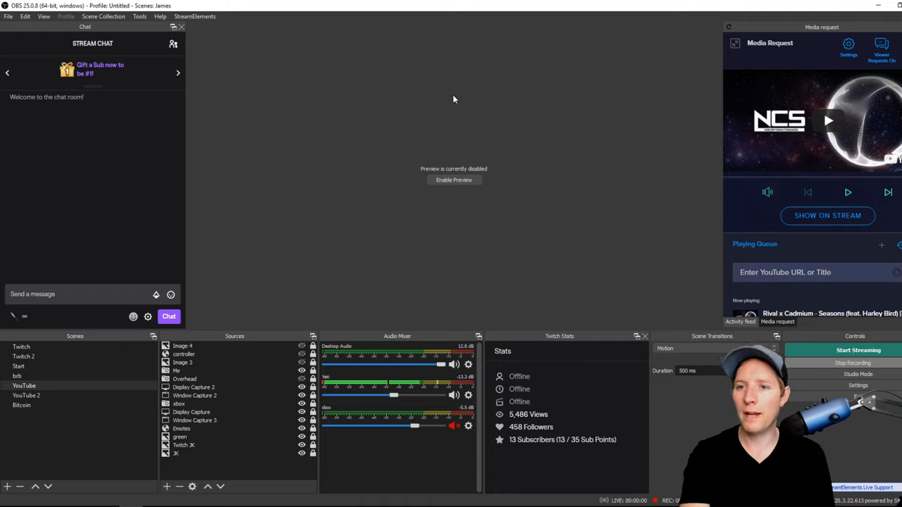
{"action": "mouse_move", "coordinate": [284, 266]}
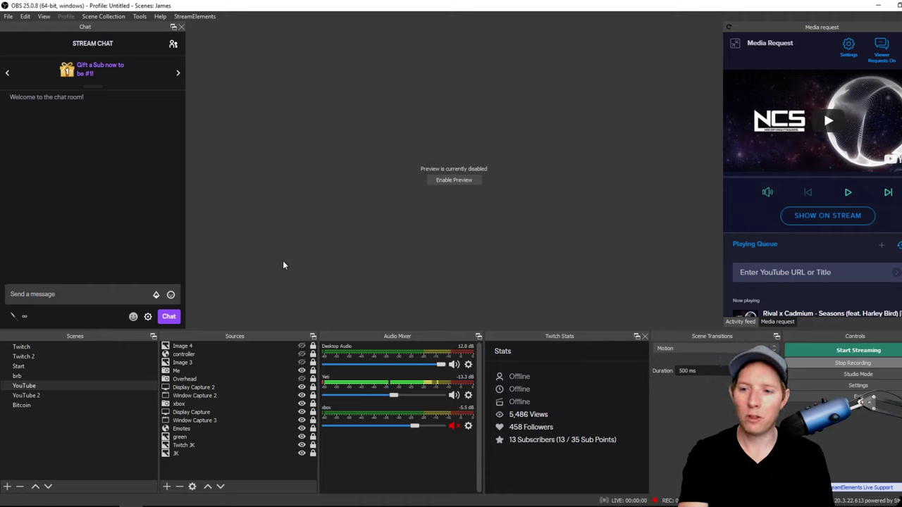
Start adding a Browser source to the scene, proposing the default name 'Browser 2'.
{"action": "left_click", "coordinate": [188, 446]}
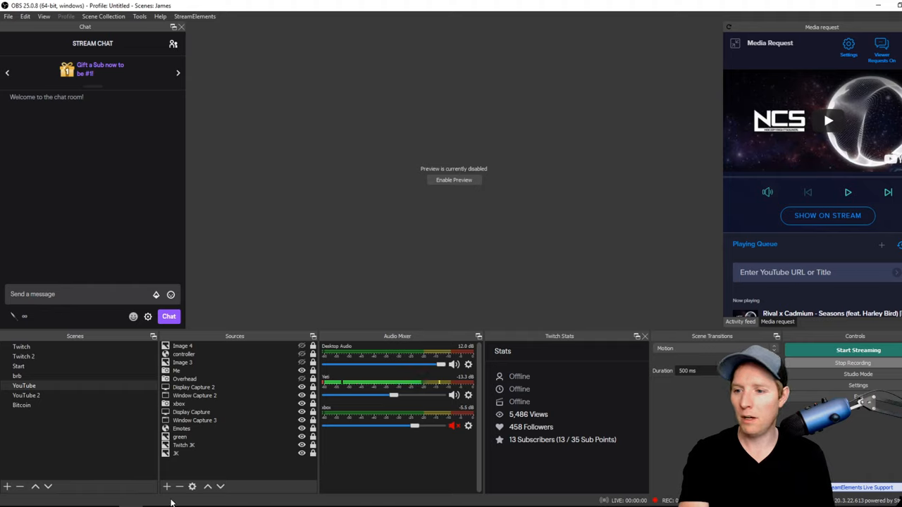
{"action": "left_click", "coordinate": [168, 486]}
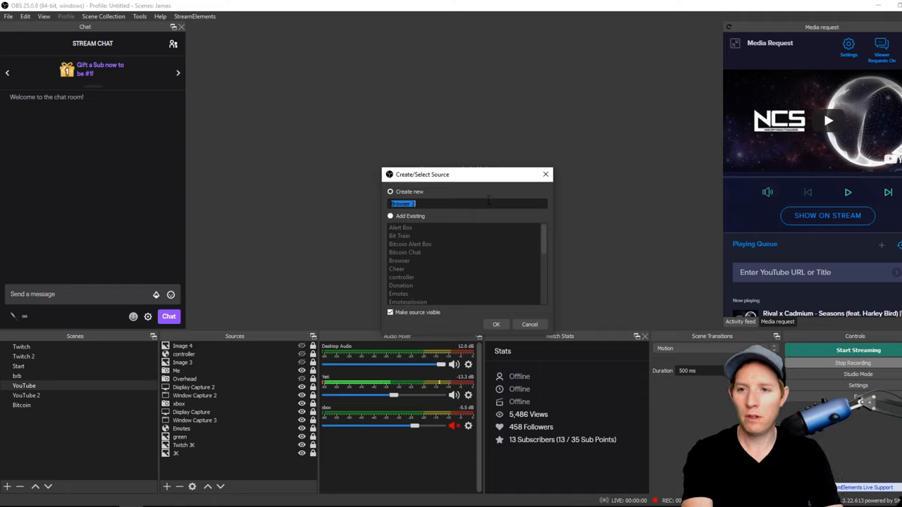
Name the new browser source 'alert test' and create it.
{"action": "type", "text": "alert test"}
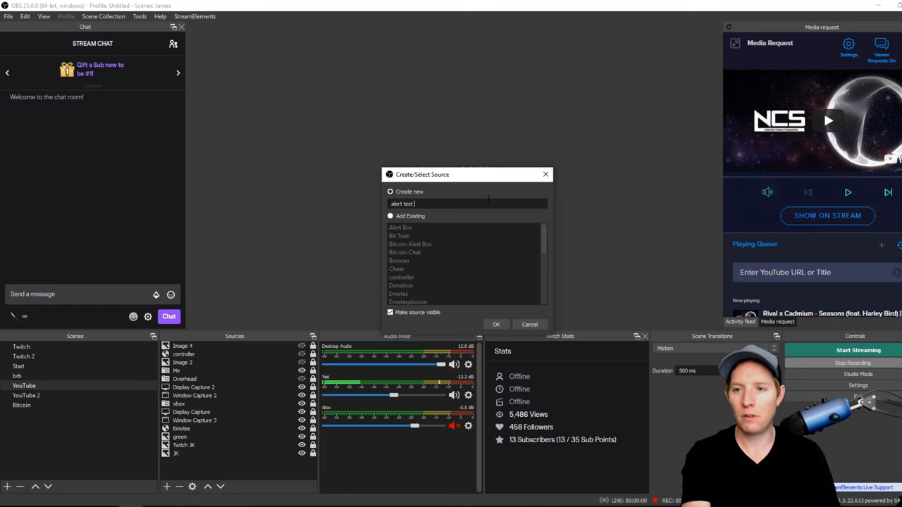
{"action": "left_click", "coordinate": [496, 325]}
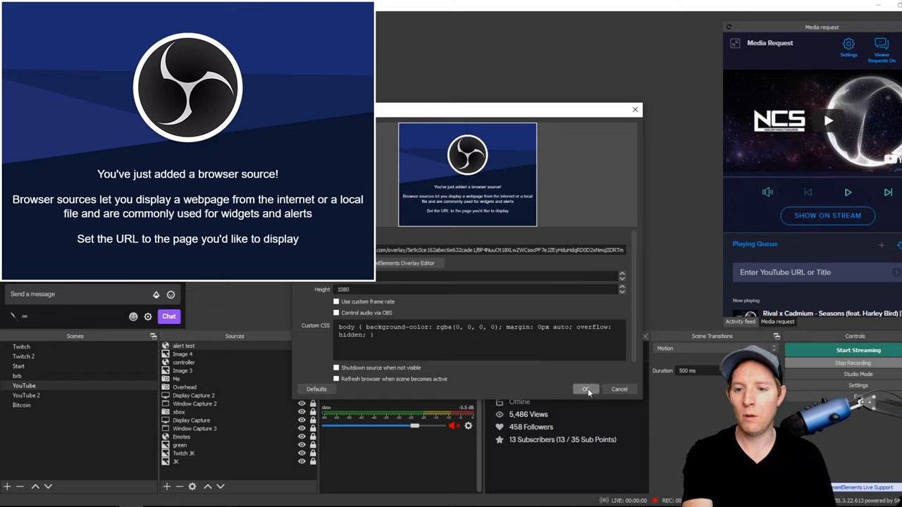
Confirm the 'alert test' browser source properties with OK.
{"action": "left_click", "coordinate": [586, 389]}
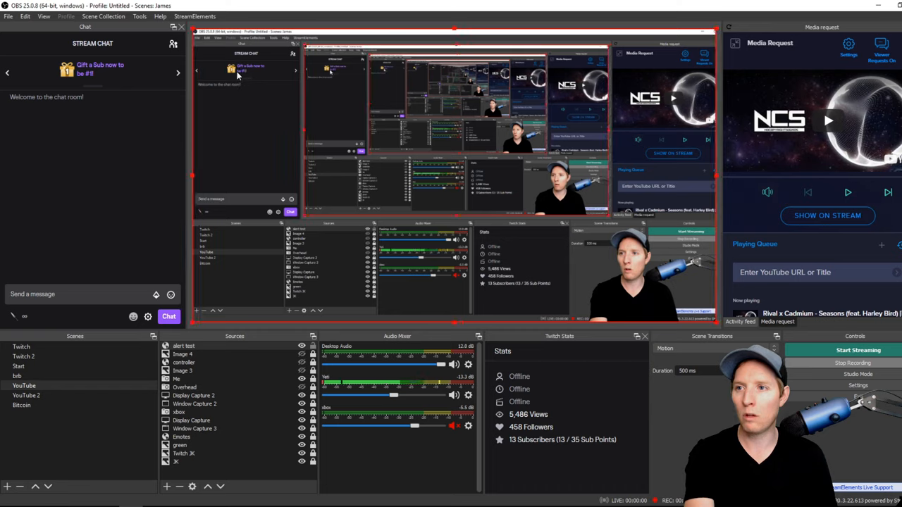
{"action": "mouse_move", "coordinate": [291, 133]}
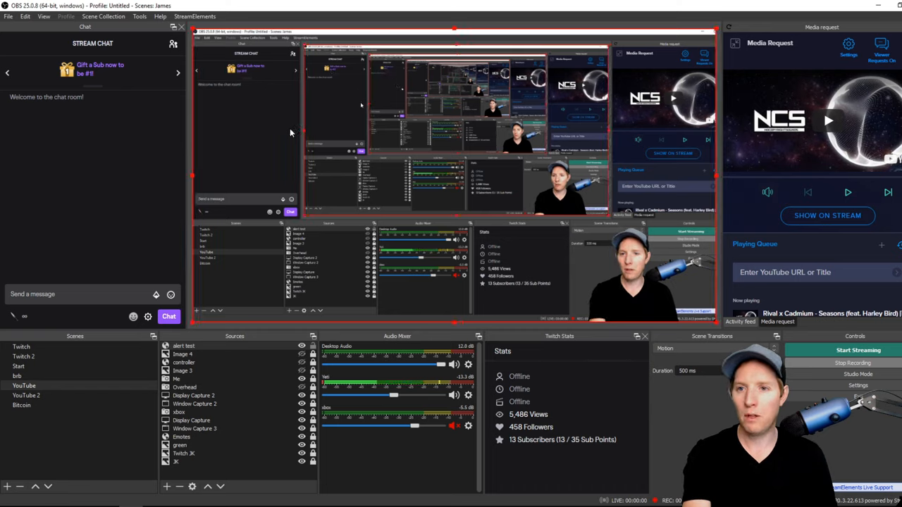